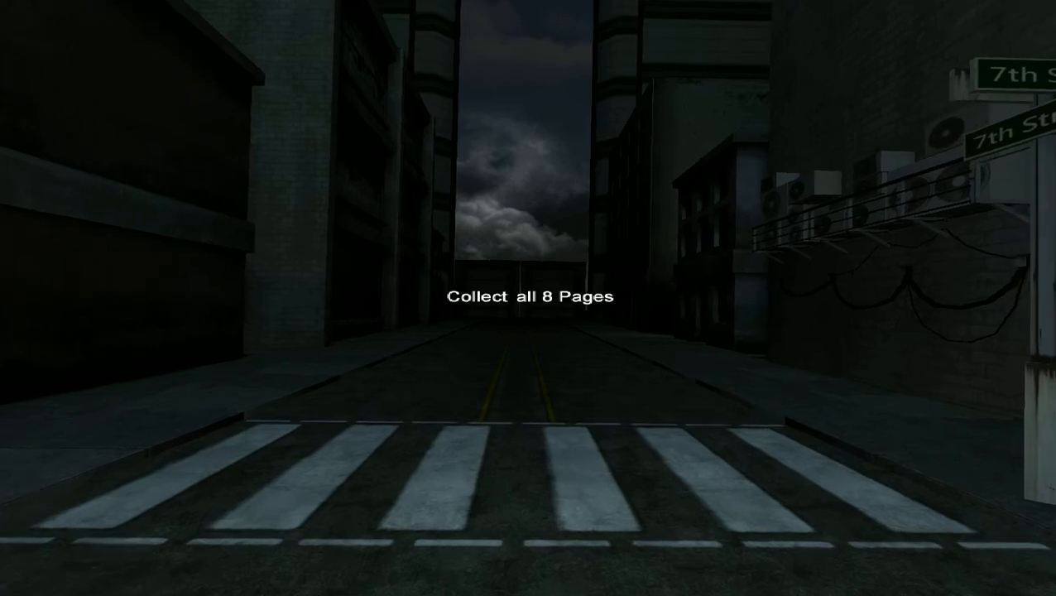
{"action": "mouse_move", "coordinate": [528, 298]}
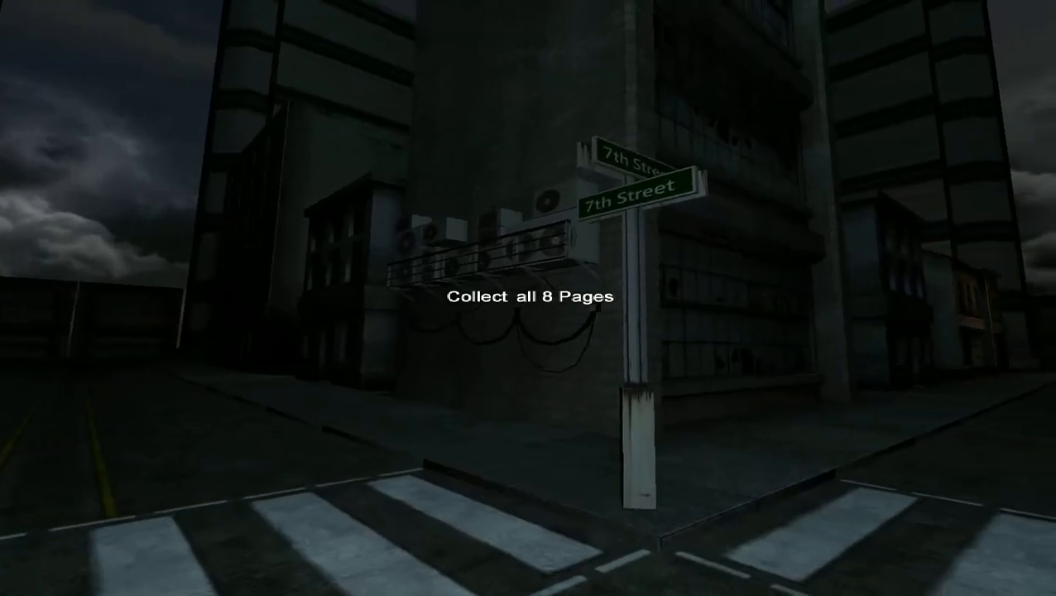
{"action": "mouse_move", "coordinate": [527, 298]}
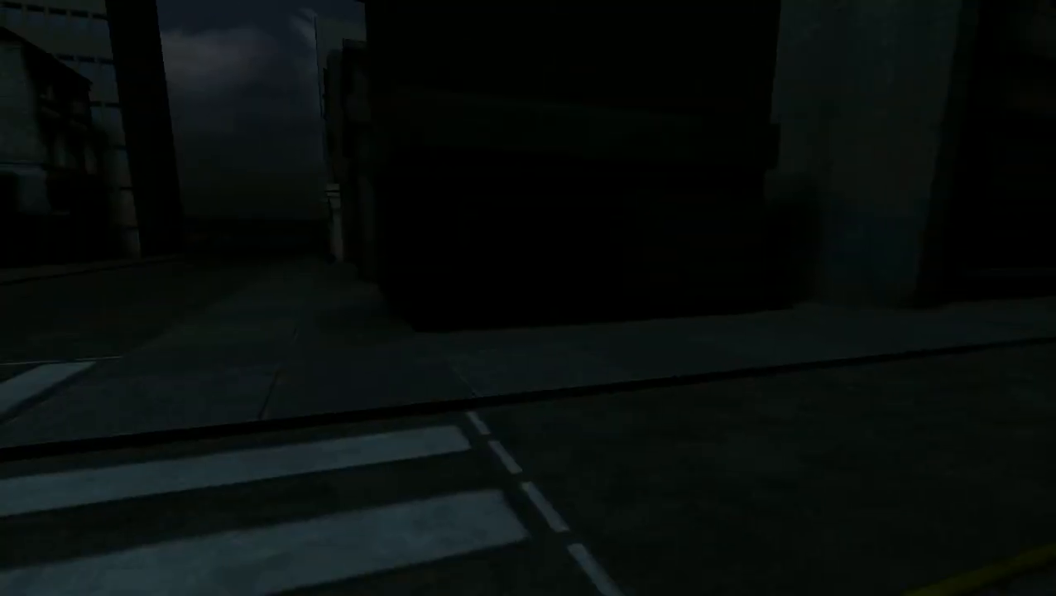
{"action": "mouse_move", "coordinate": [528, 297]}
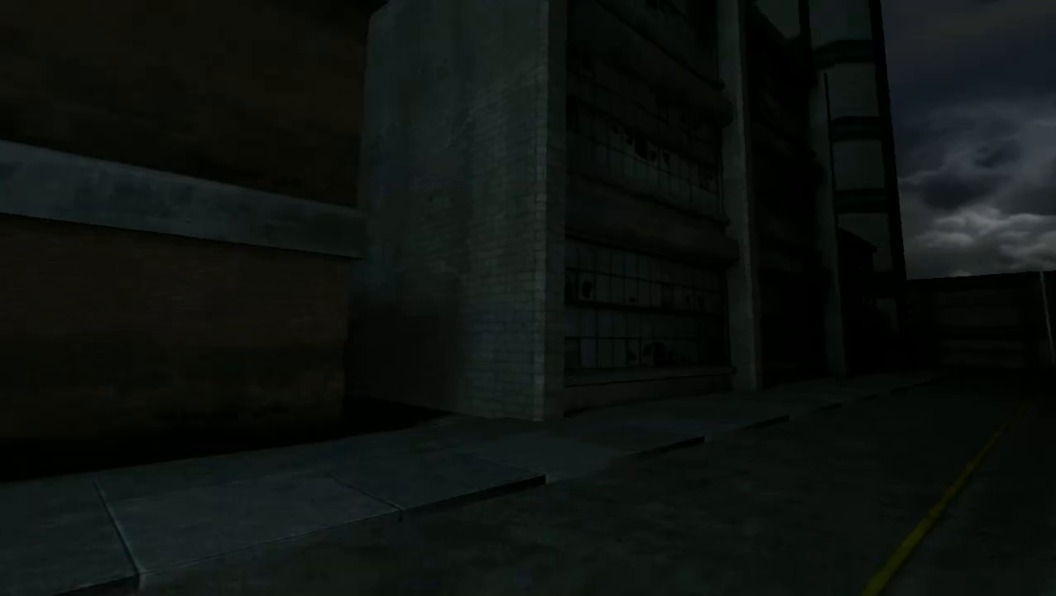
{"action": "mouse_move", "coordinate": [528, 298]}
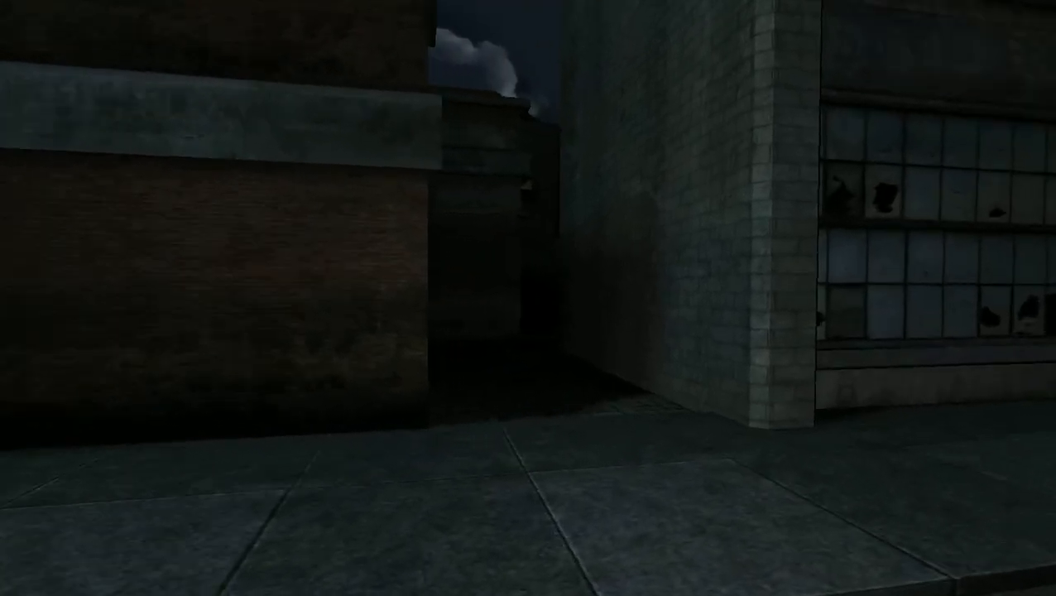
{"action": "mouse_move", "coordinate": [528, 298]}
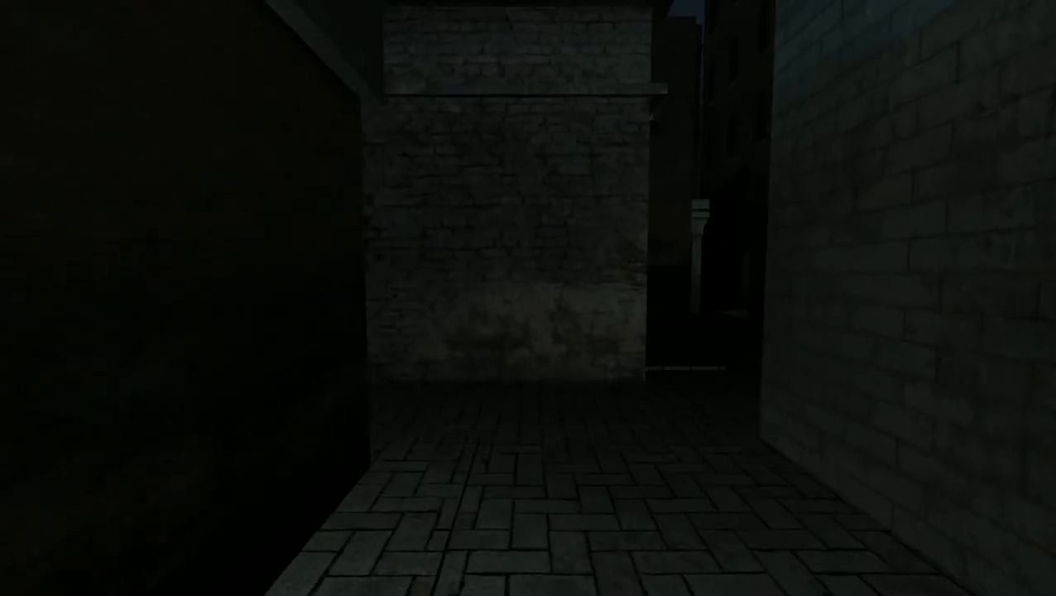
{"action": "mouse_move", "coordinate": [528, 298]}
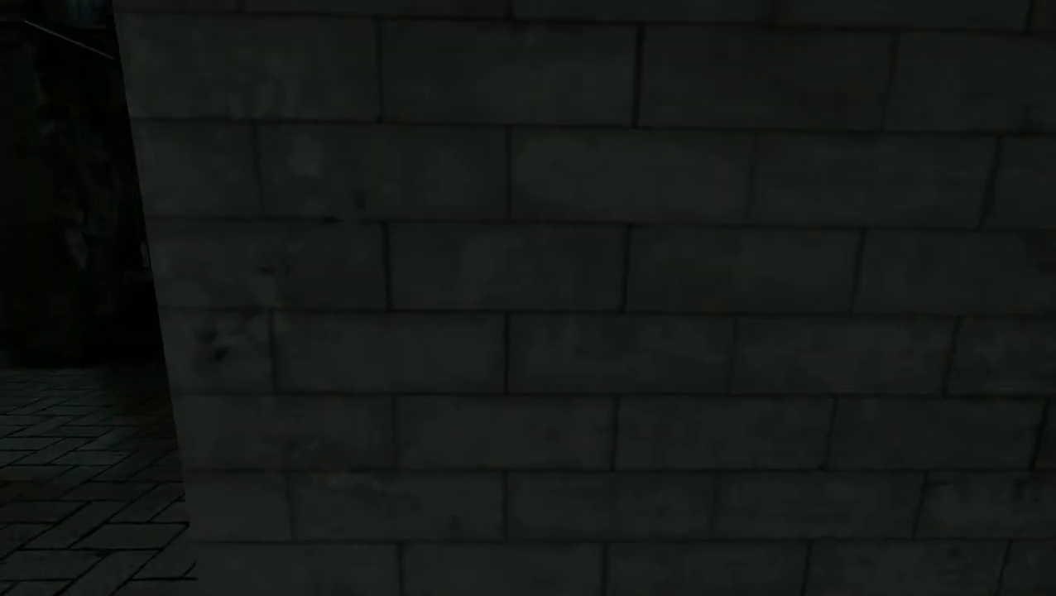
{"action": "mouse_move", "coordinate": [527, 298]}
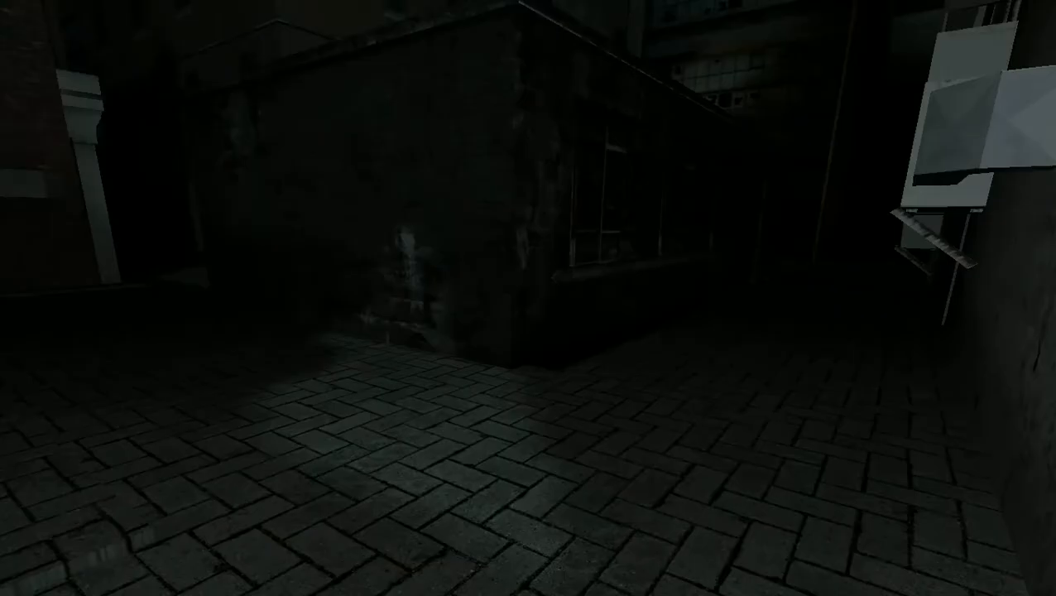
{"action": "mouse_move", "coordinate": [331, 298]}
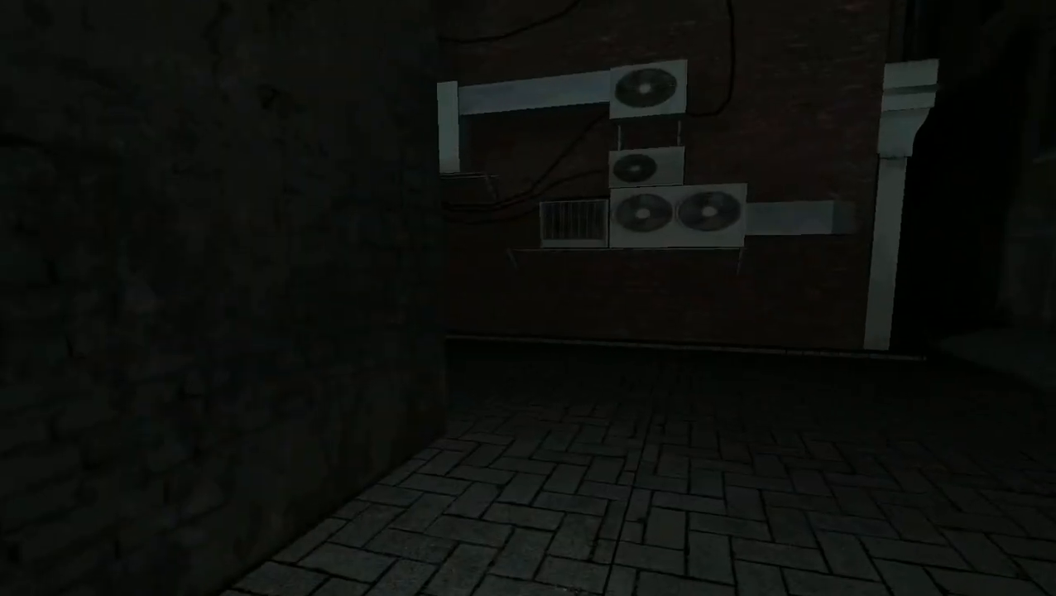
{"action": "mouse_move", "coordinate": [527, 298]}
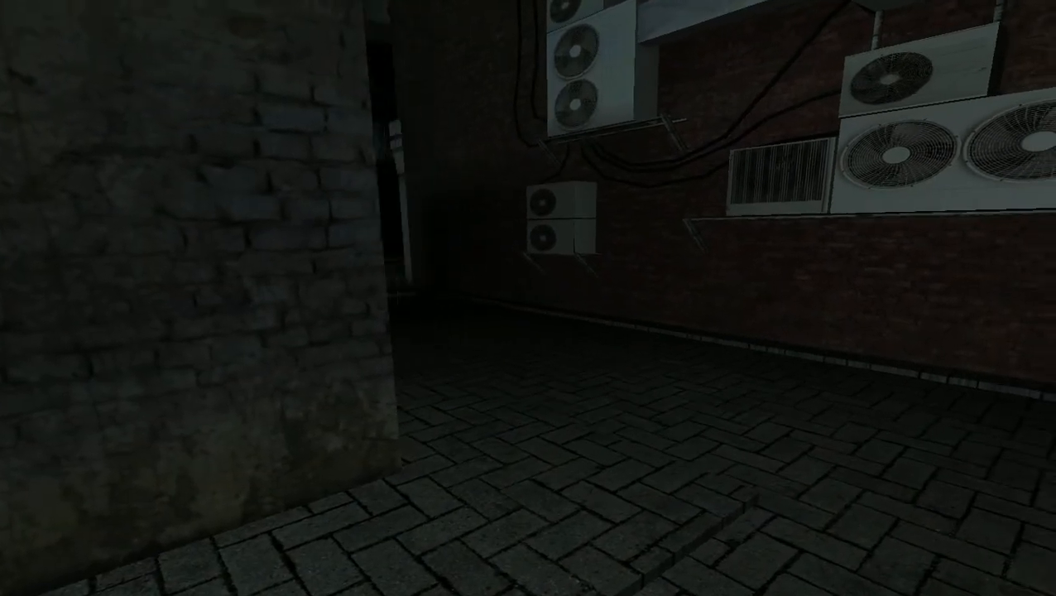
{"action": "mouse_move", "coordinate": [528, 298]}
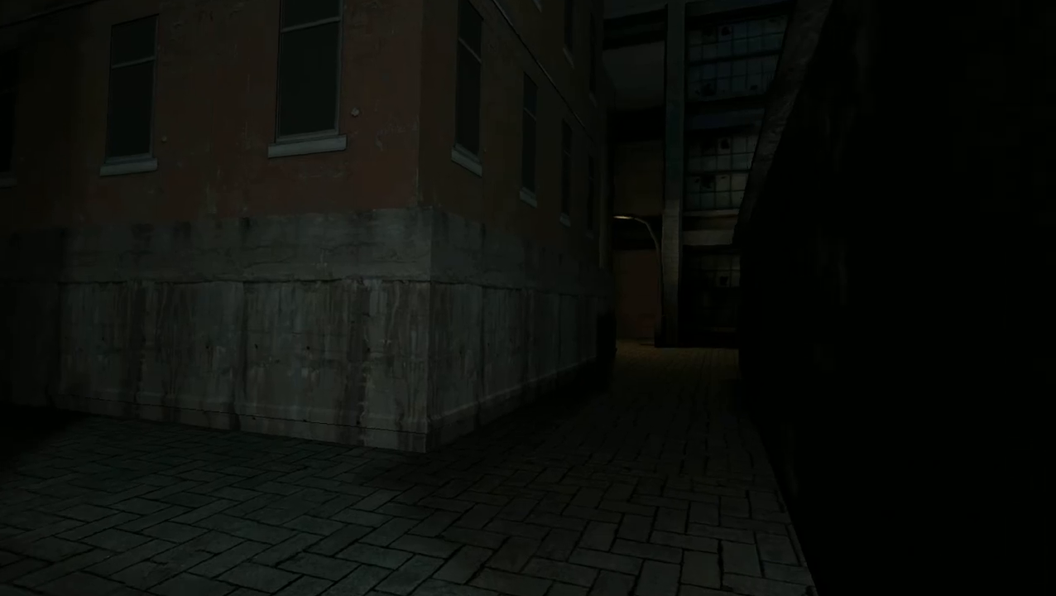
{"action": "mouse_move", "coordinate": [528, 298]}
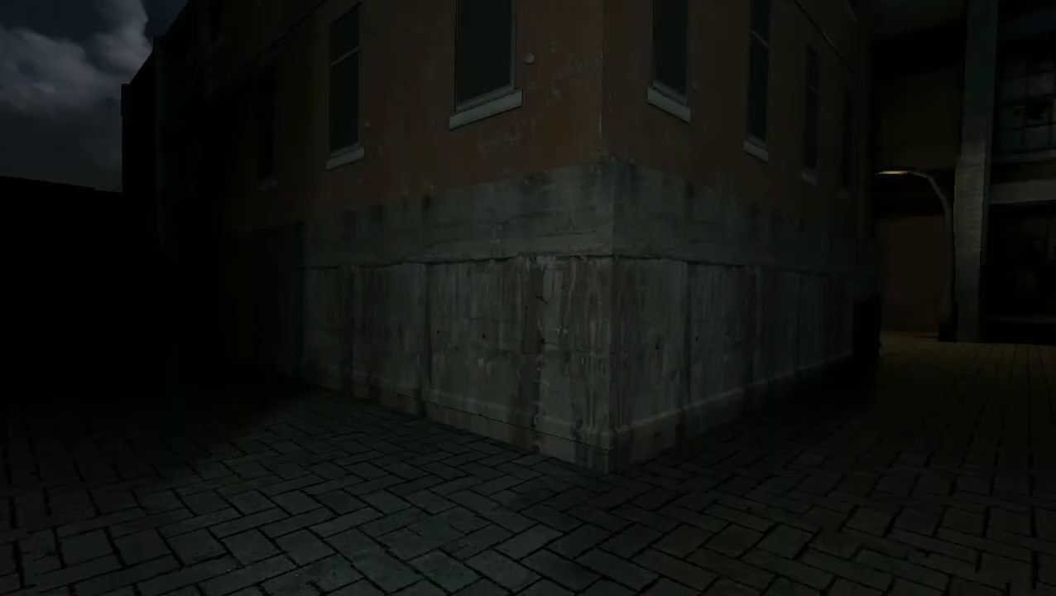
{"action": "mouse_move", "coordinate": [528, 297]}
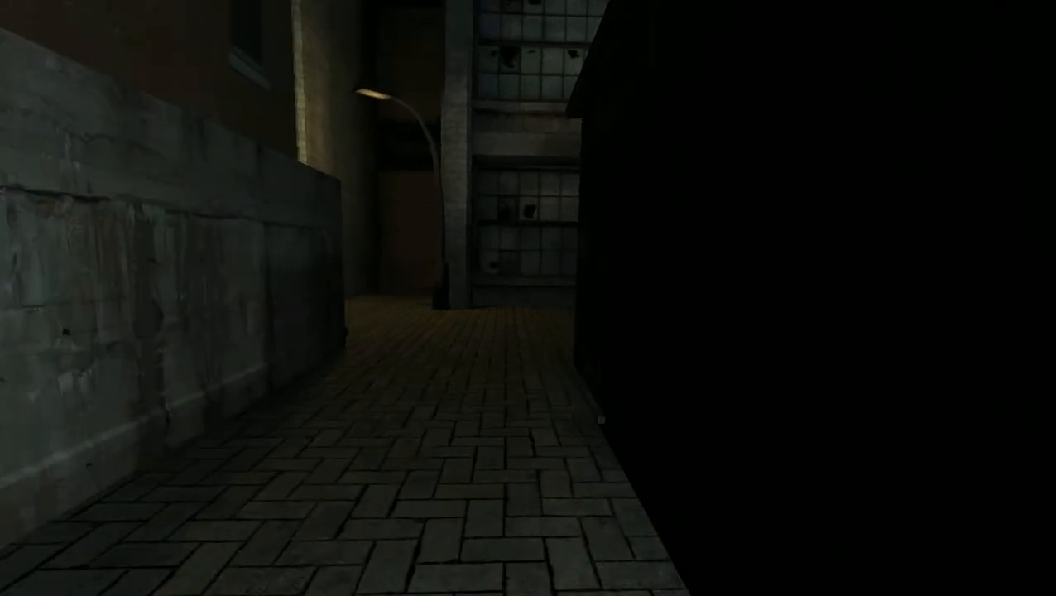
{"action": "mouse_move", "coordinate": [528, 297]}
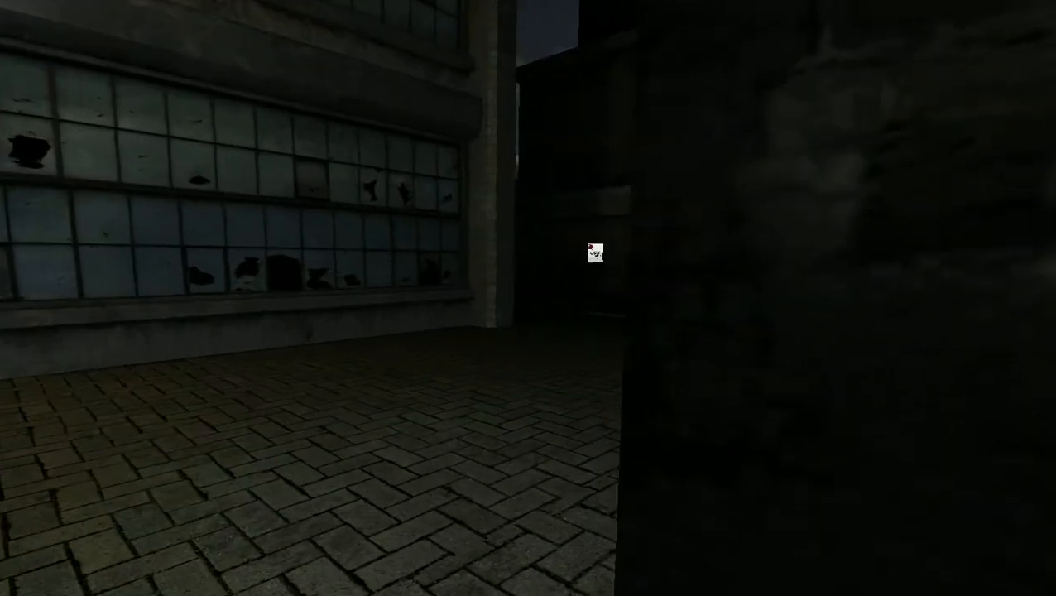
{"action": "mouse_move", "coordinate": [594, 255]}
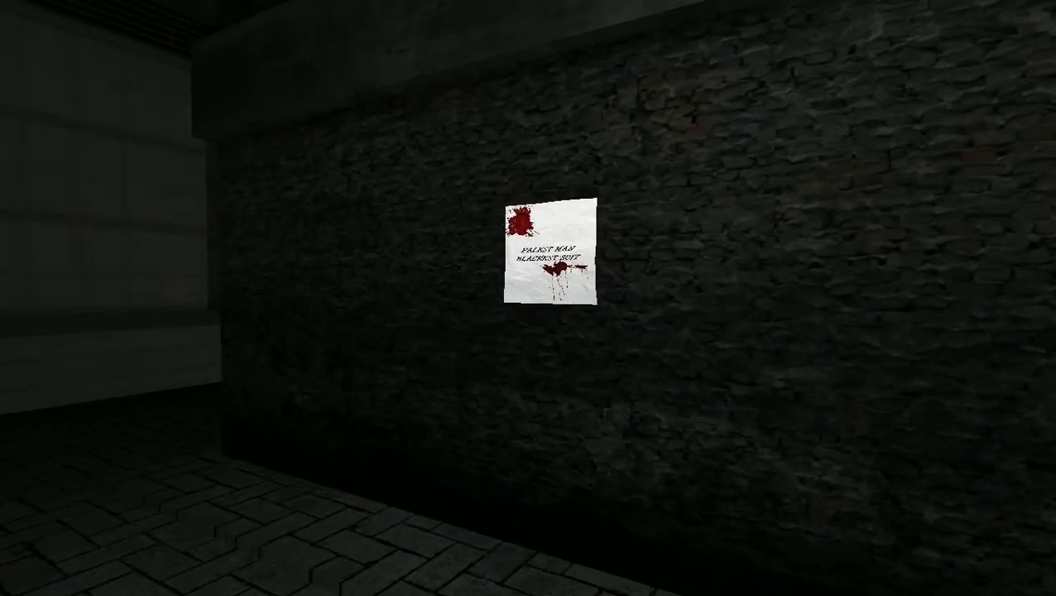
Collect the blood-spattered page pinned to the brick wall at the alley's end
{"action": "left_click", "coordinate": [550, 255]}
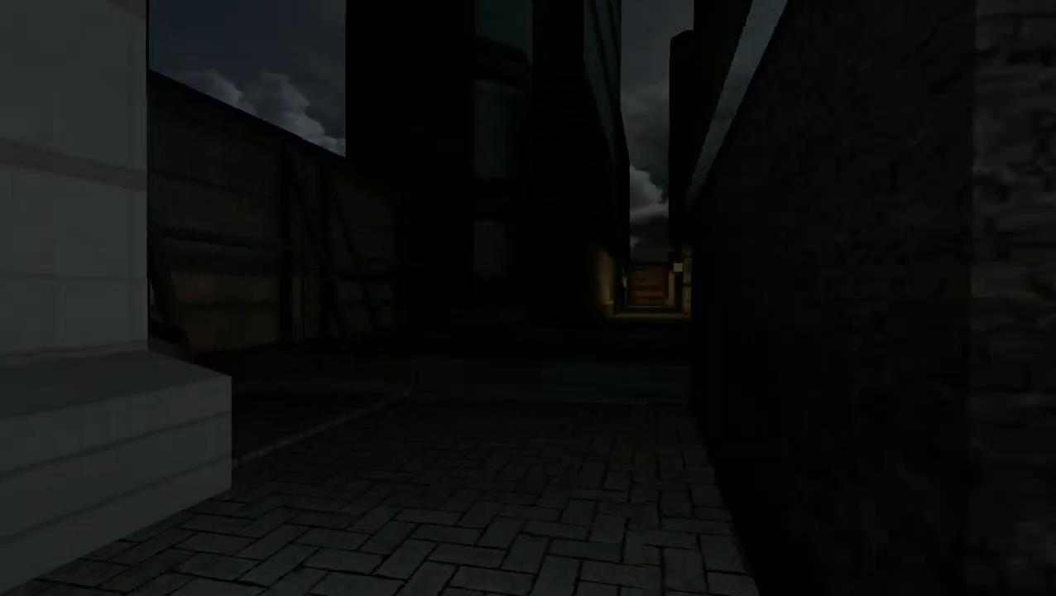
Cross the street and walk the narrow alley's full length toward the lit crates
{"action": "key", "text": "W"}
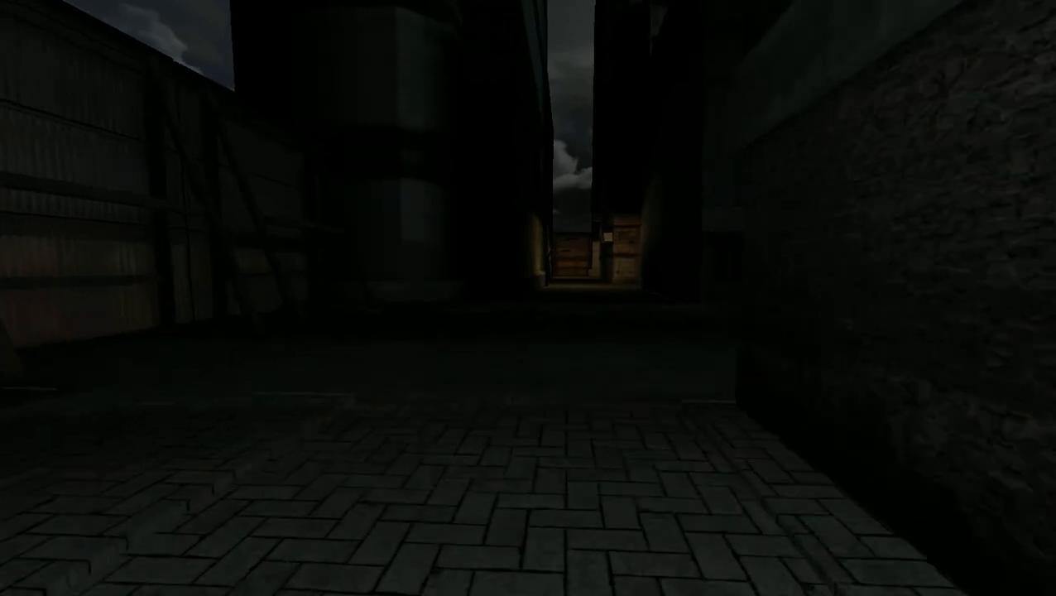
{"action": "mouse_move", "coordinate": [528, 298]}
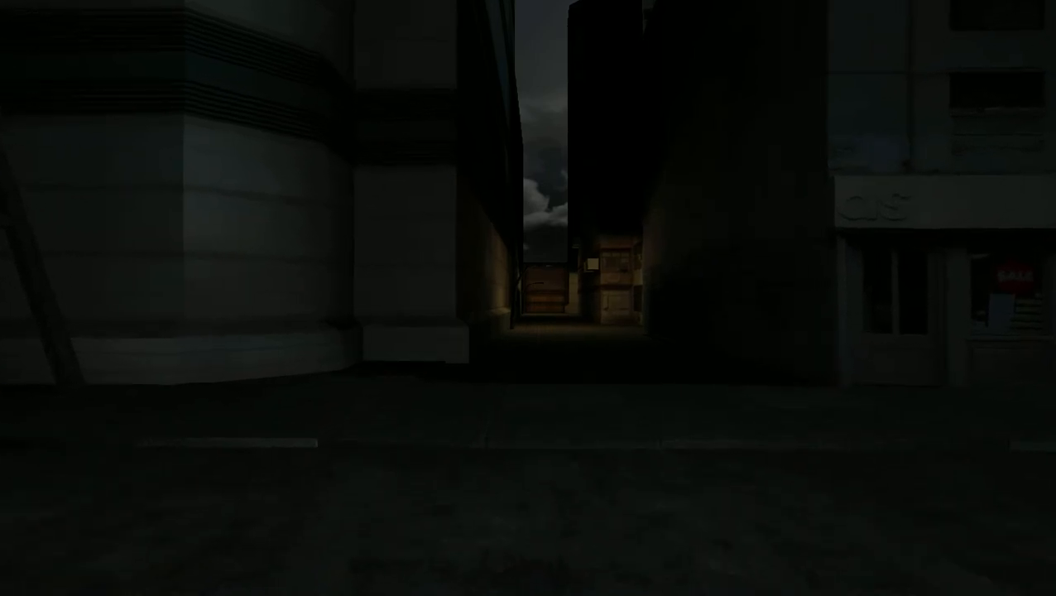
{"action": "mouse_move", "coordinate": [528, 298]}
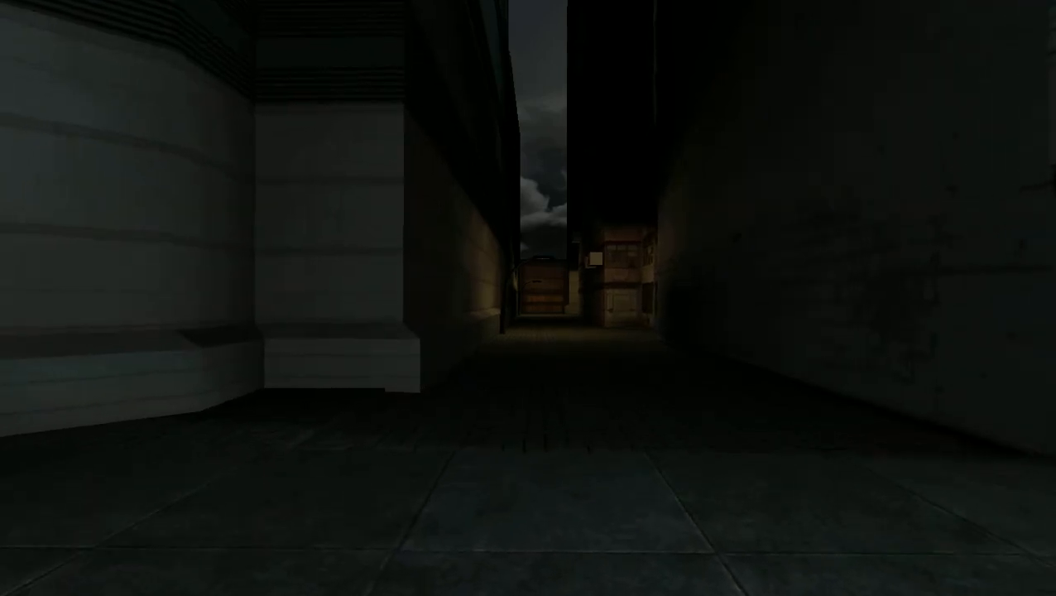
{"action": "key", "text": "w"}
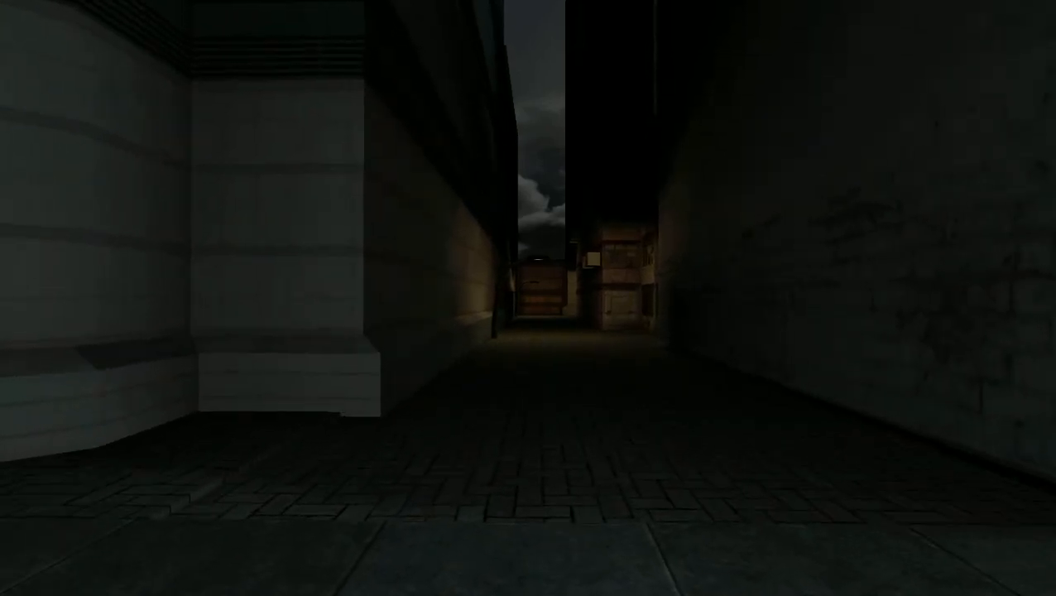
{"action": "key", "text": "w"}
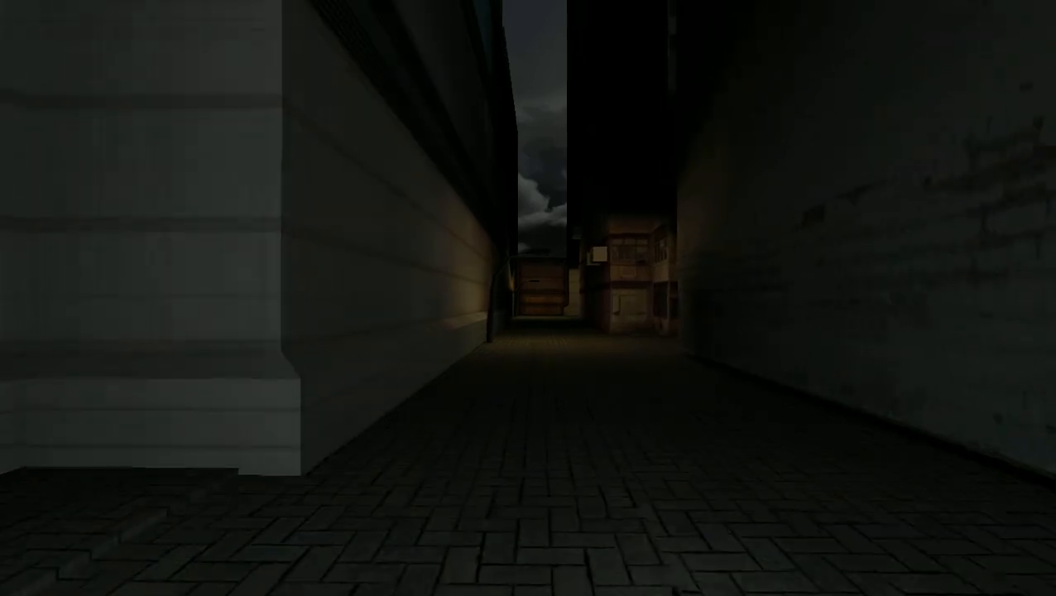
{"action": "key", "text": "w"}
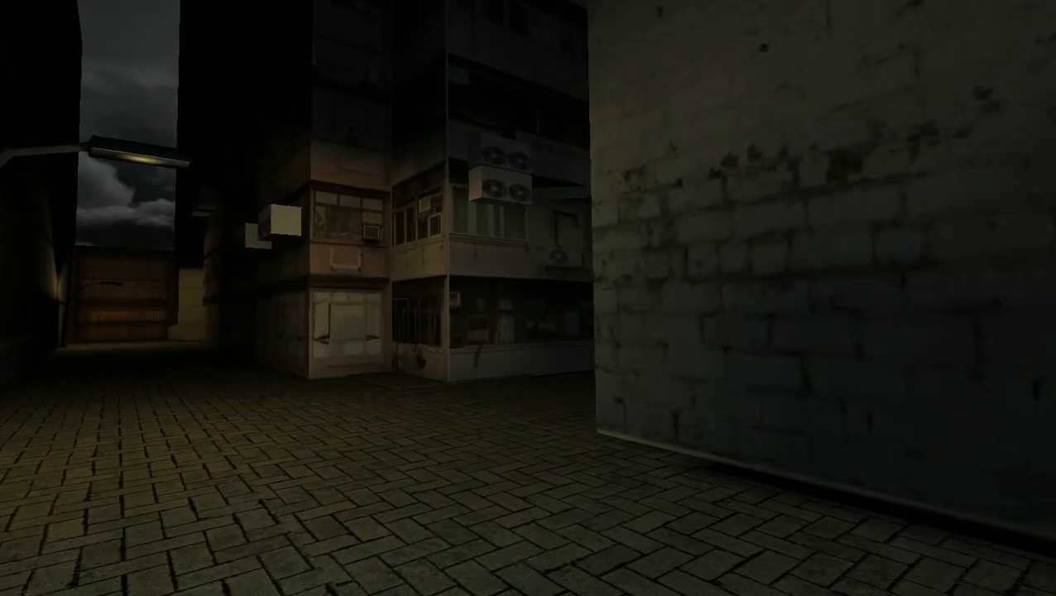
{"action": "mouse_move", "coordinate": [528, 298]}
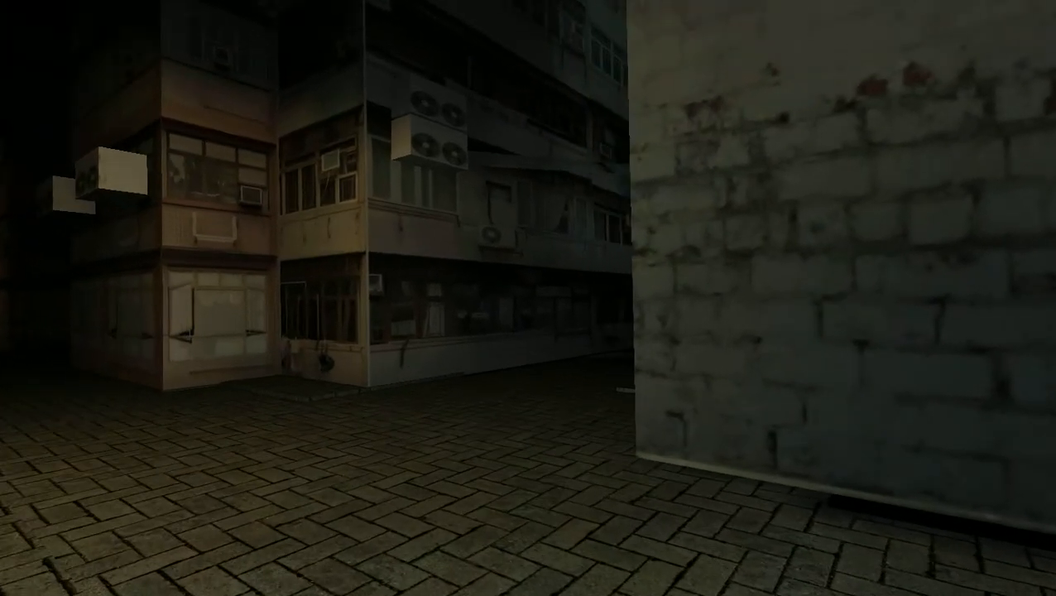
{"action": "mouse_move", "coordinate": [528, 298]}
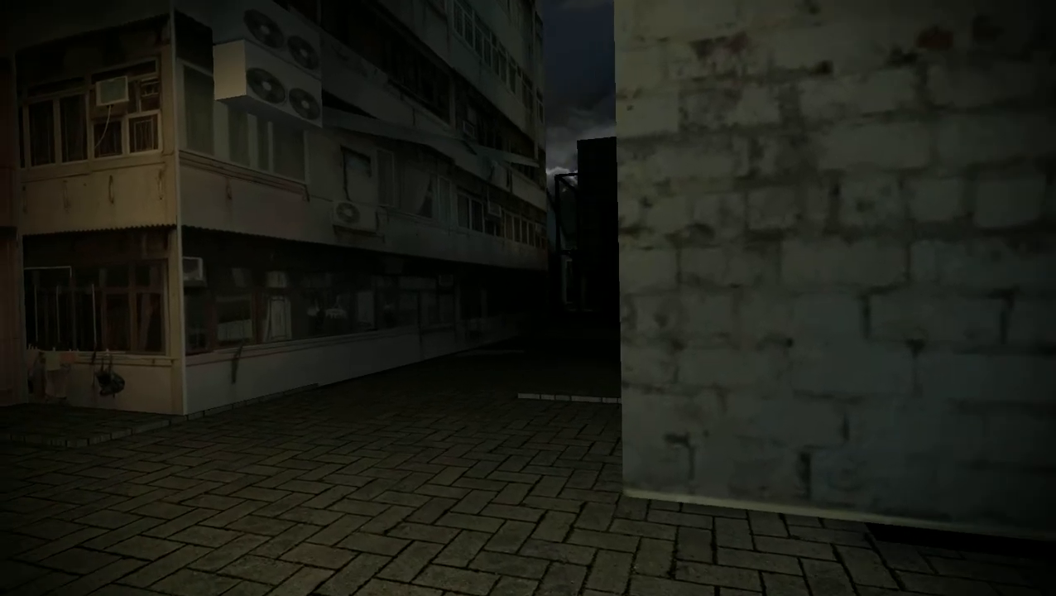